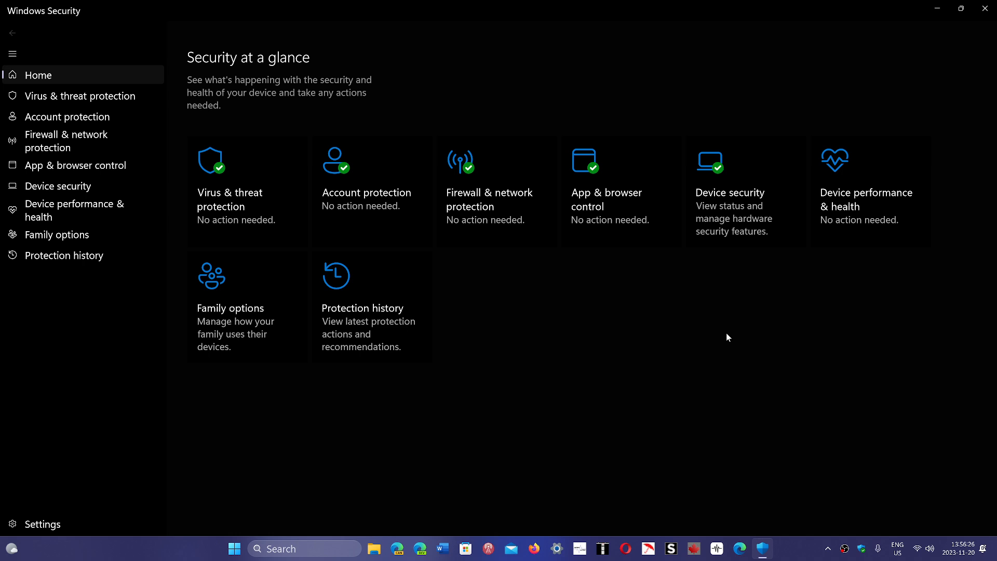
mouse_move(706, 349)
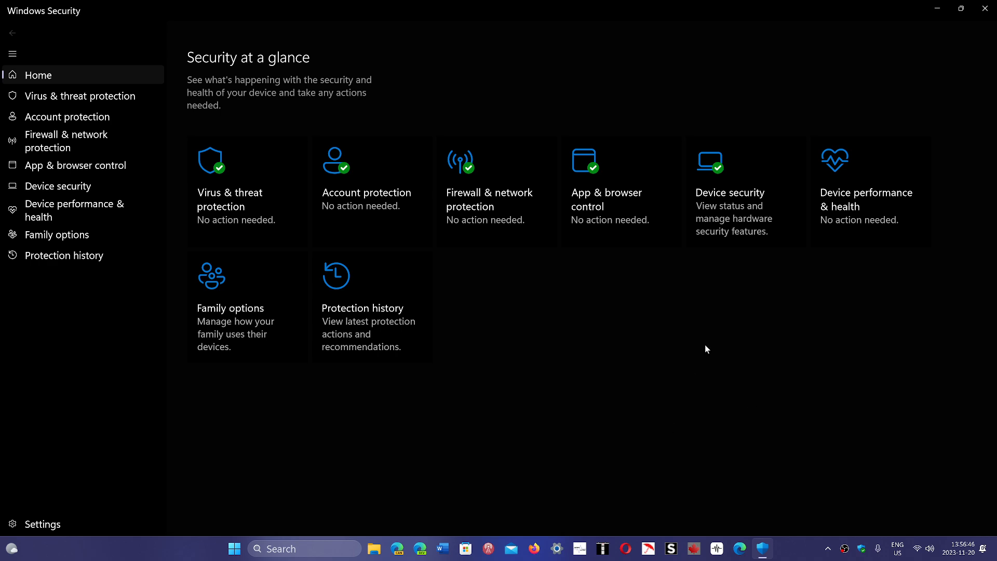
Step: Close Windows Security from its Home page, which reports no action needed
left_click(985, 8)
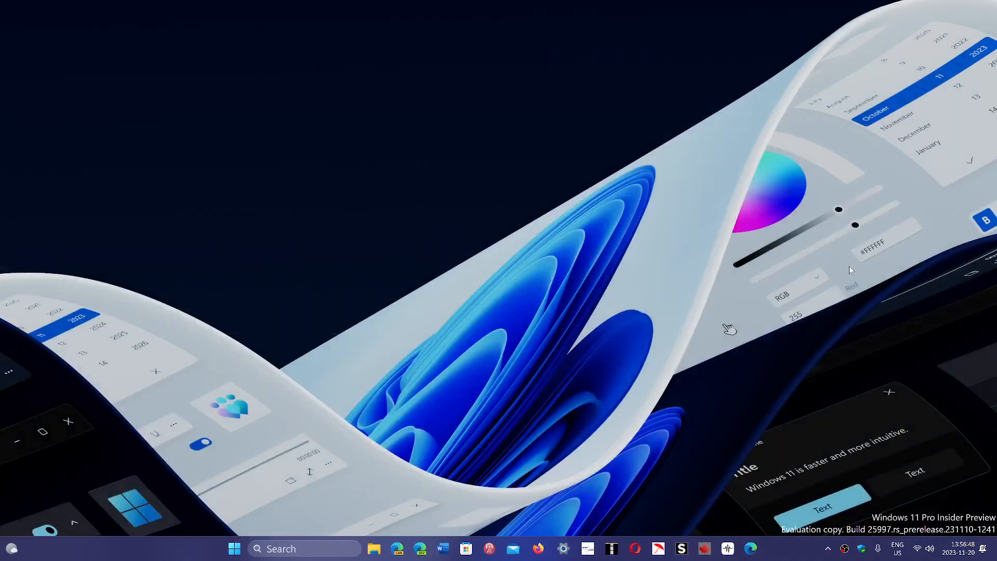